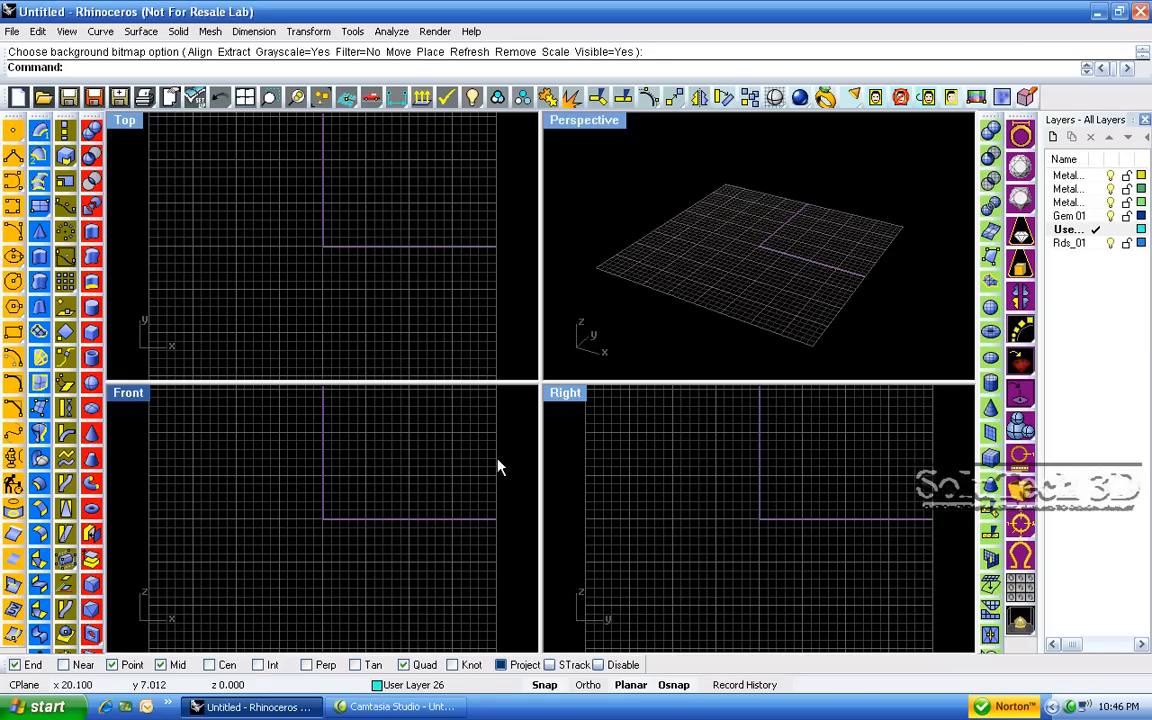
mouse_move(318, 452)
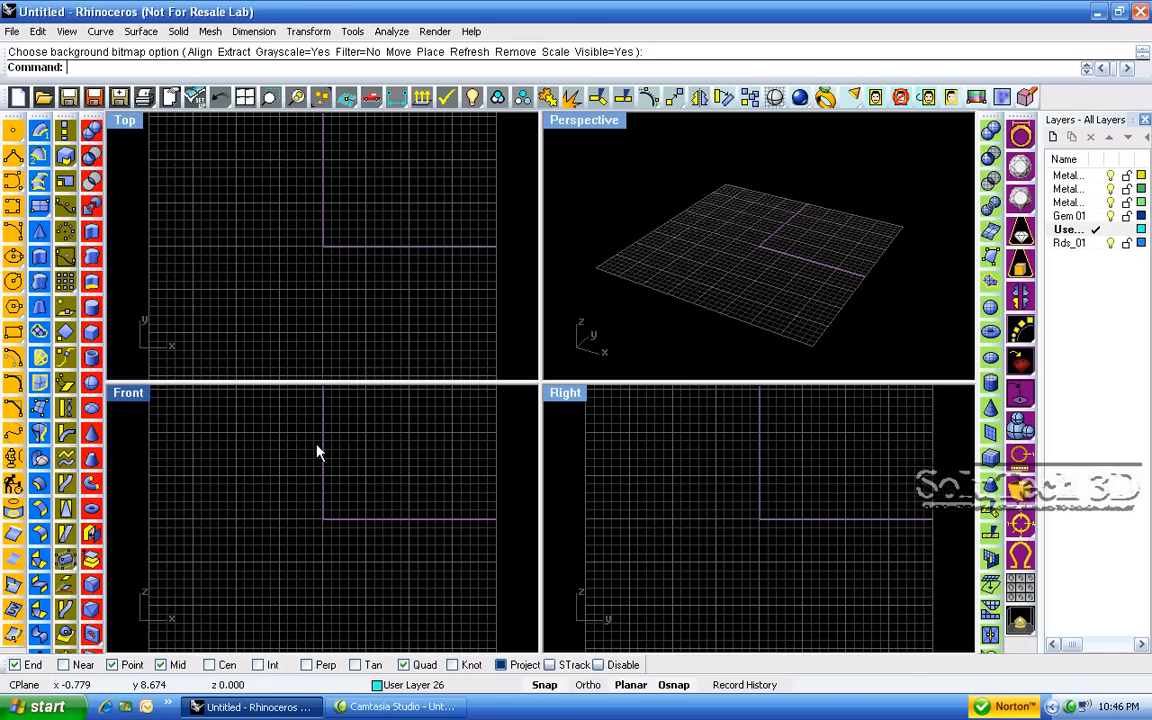
mouse_move(368, 504)
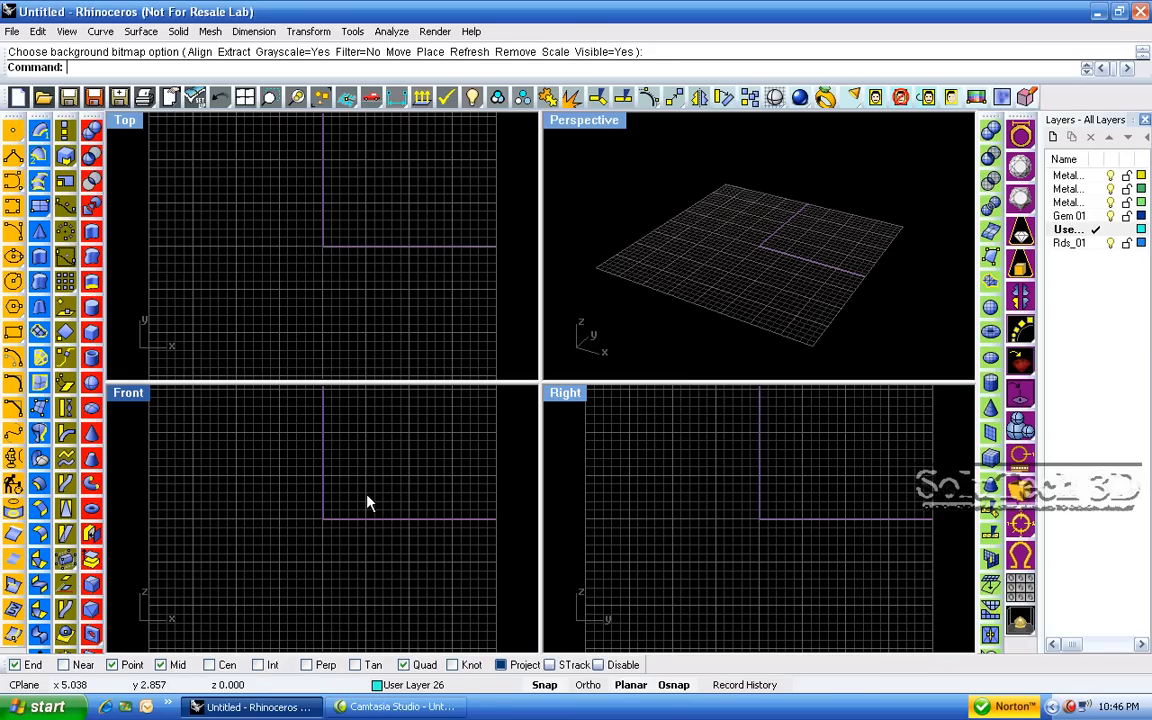
mouse_move(940, 120)
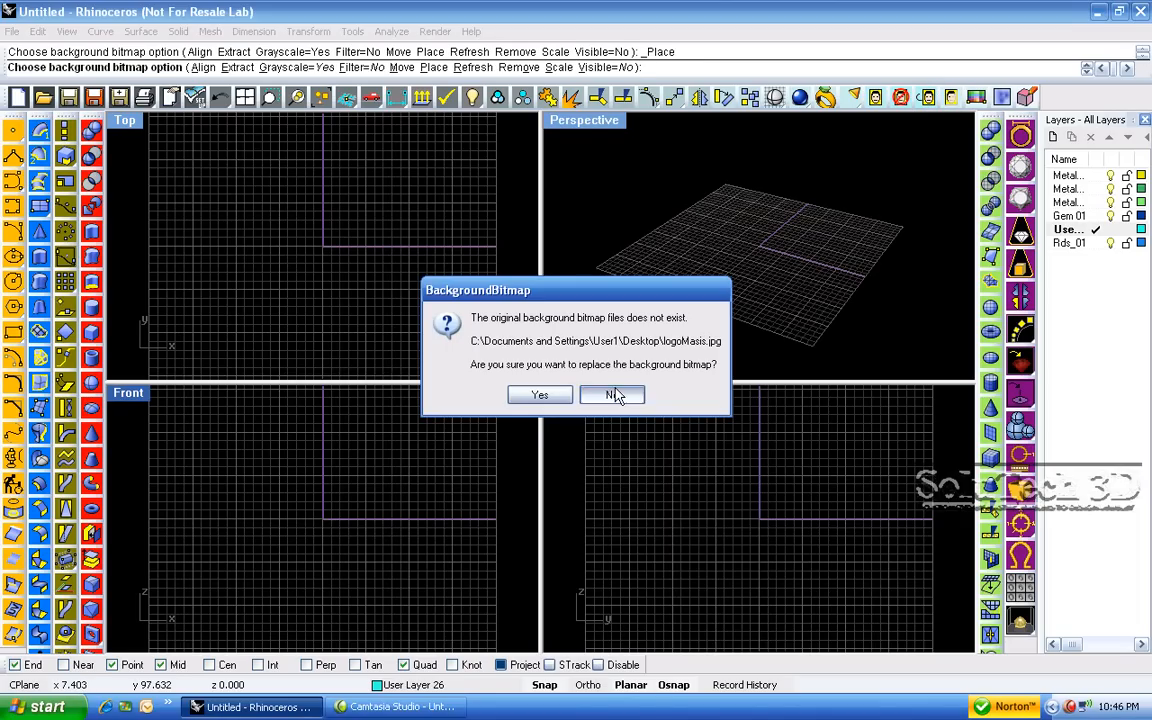
- Dismiss the missing-image prompt and choose Ring Picture.BMP from the Desktop as the background
click(612, 394)
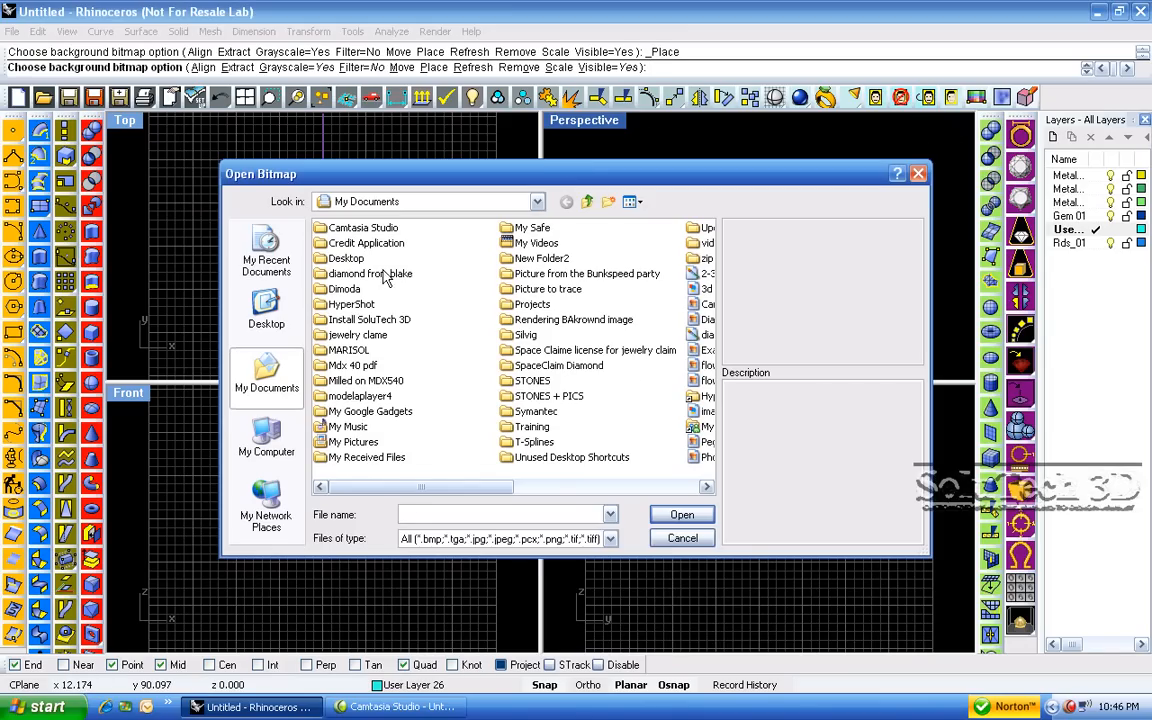
click(266, 310)
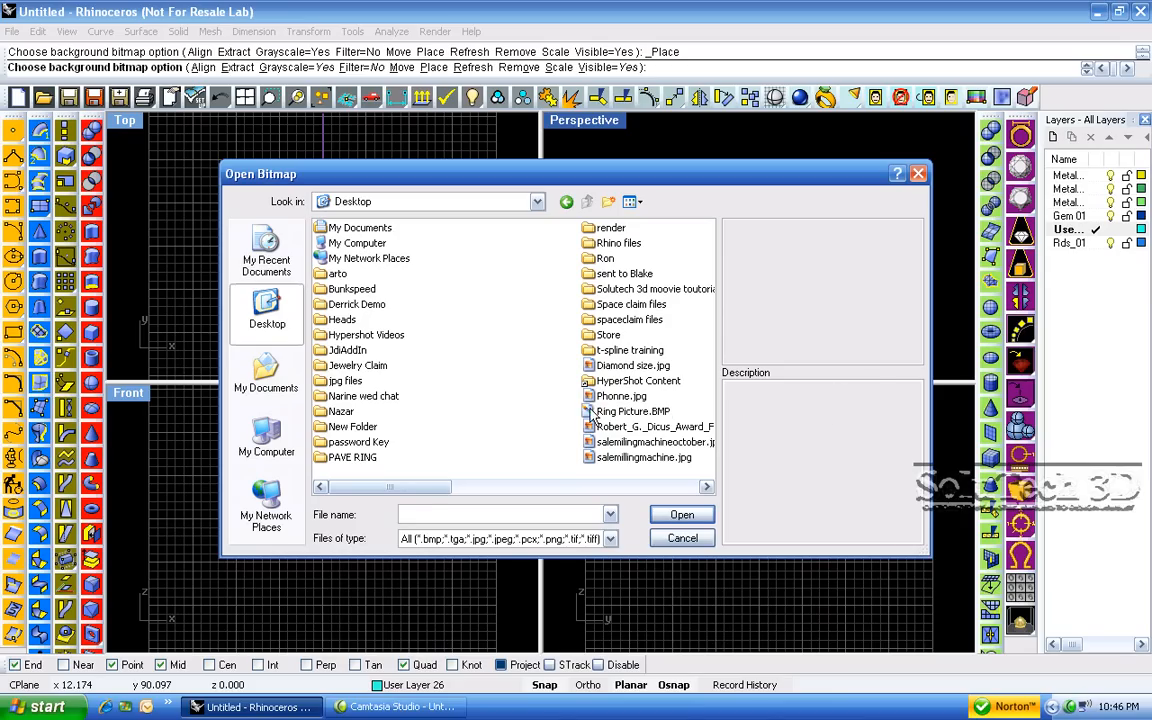
click(632, 412)
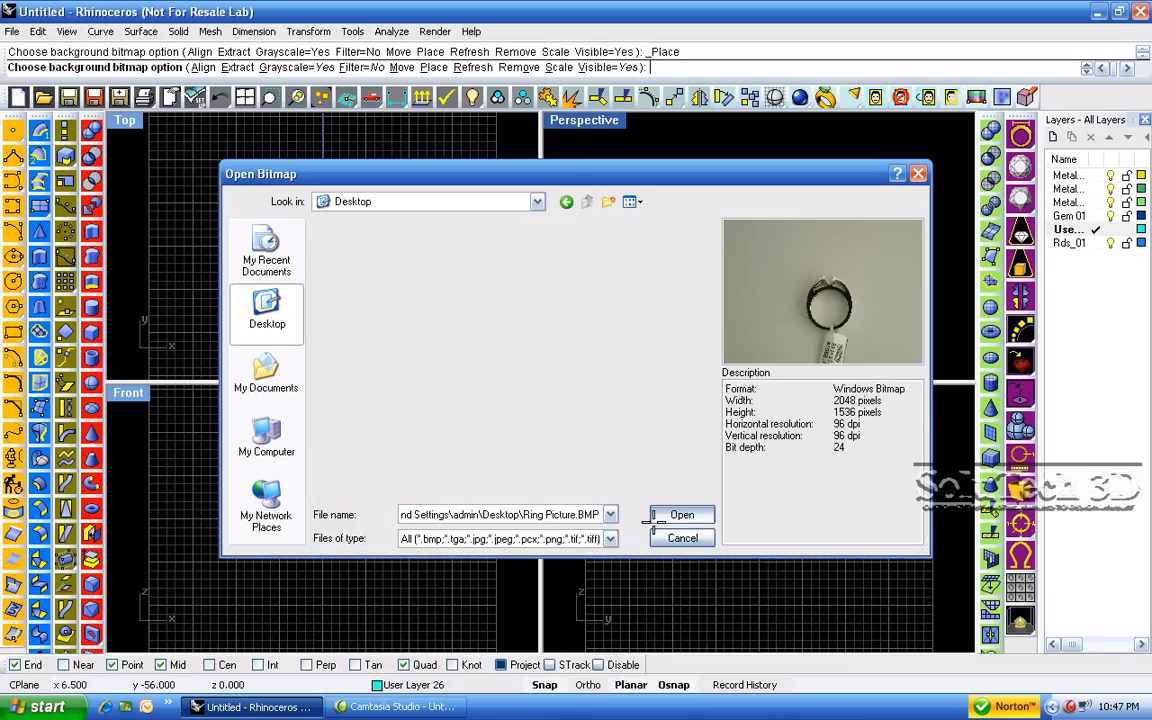
- Load the ring photo behind the Front view and start a diameter circle over it
click(680, 514)
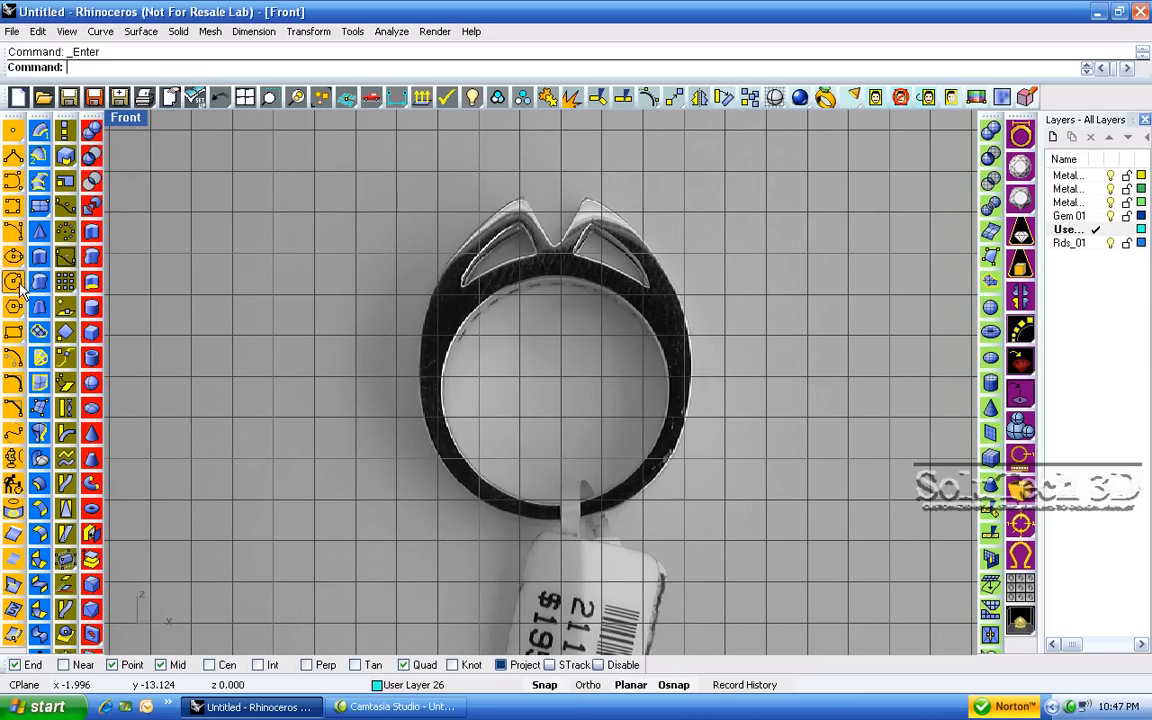
click(14, 284)
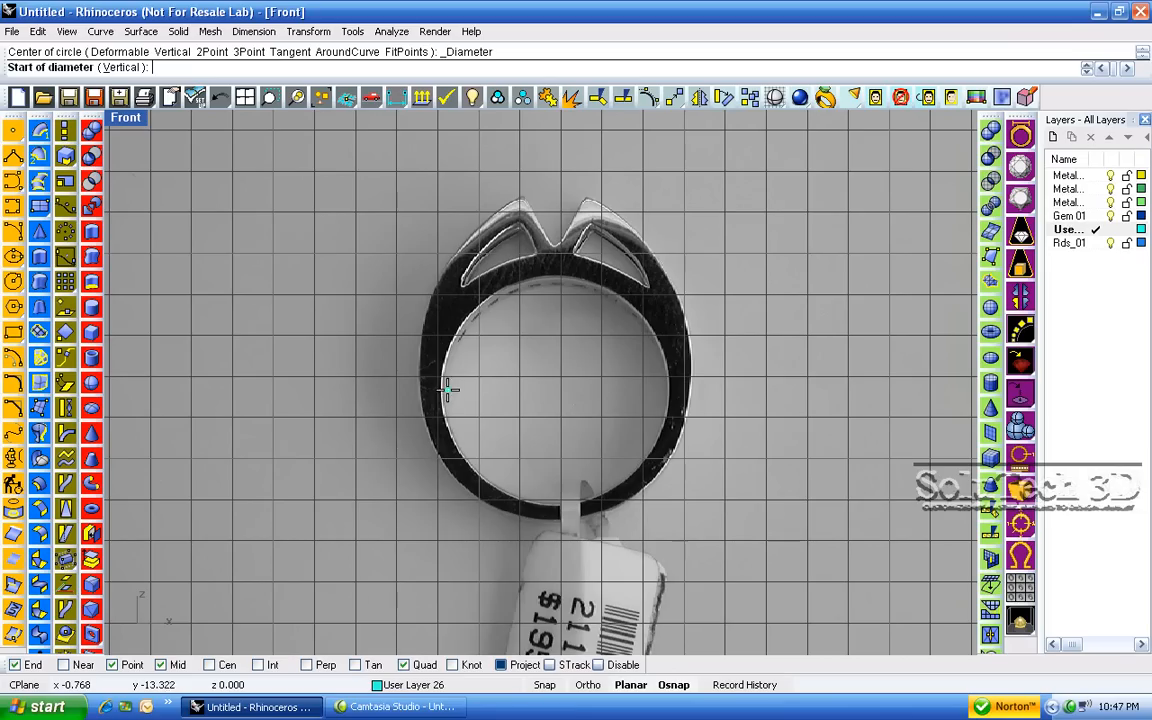
- Draw a circle on the ring's inner band and trace a curve along its outer outline
click(444, 388)
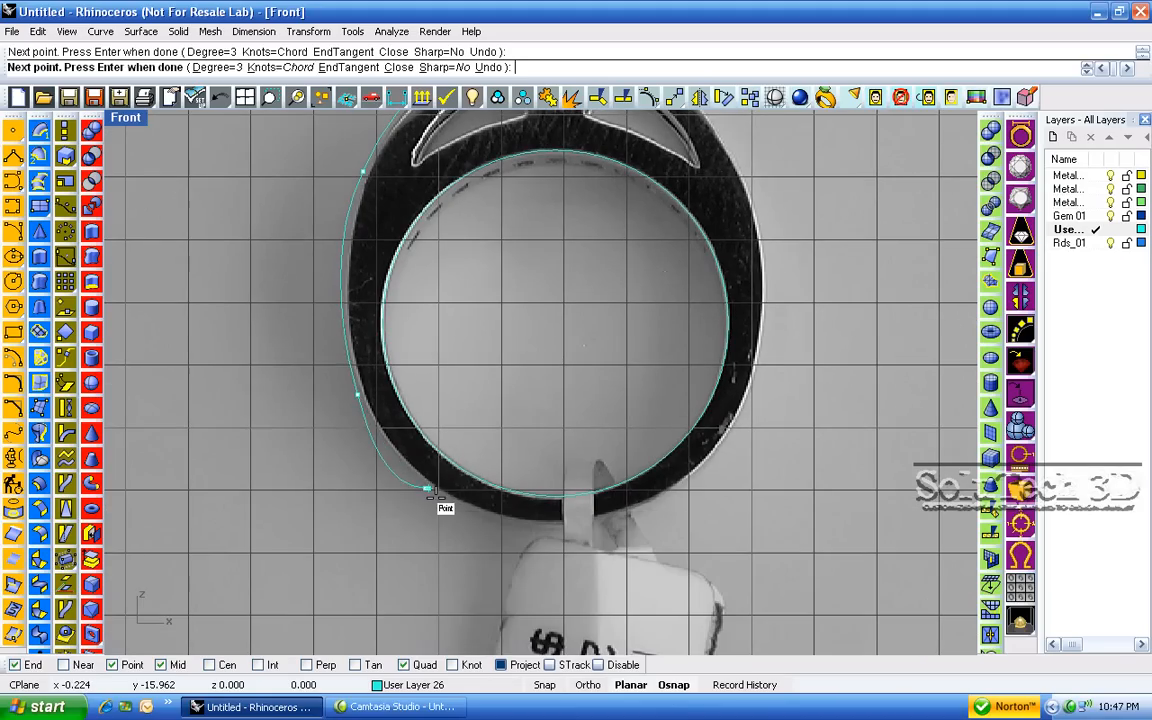
click(560, 524)
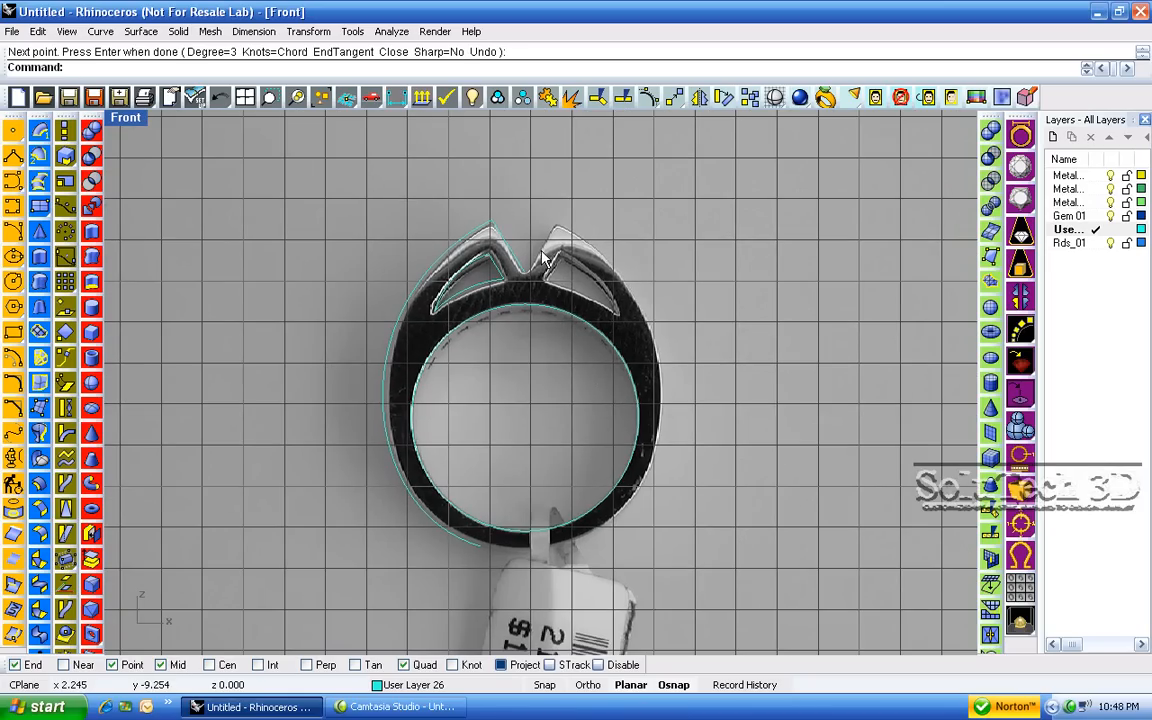
mouse_move(238, 170)
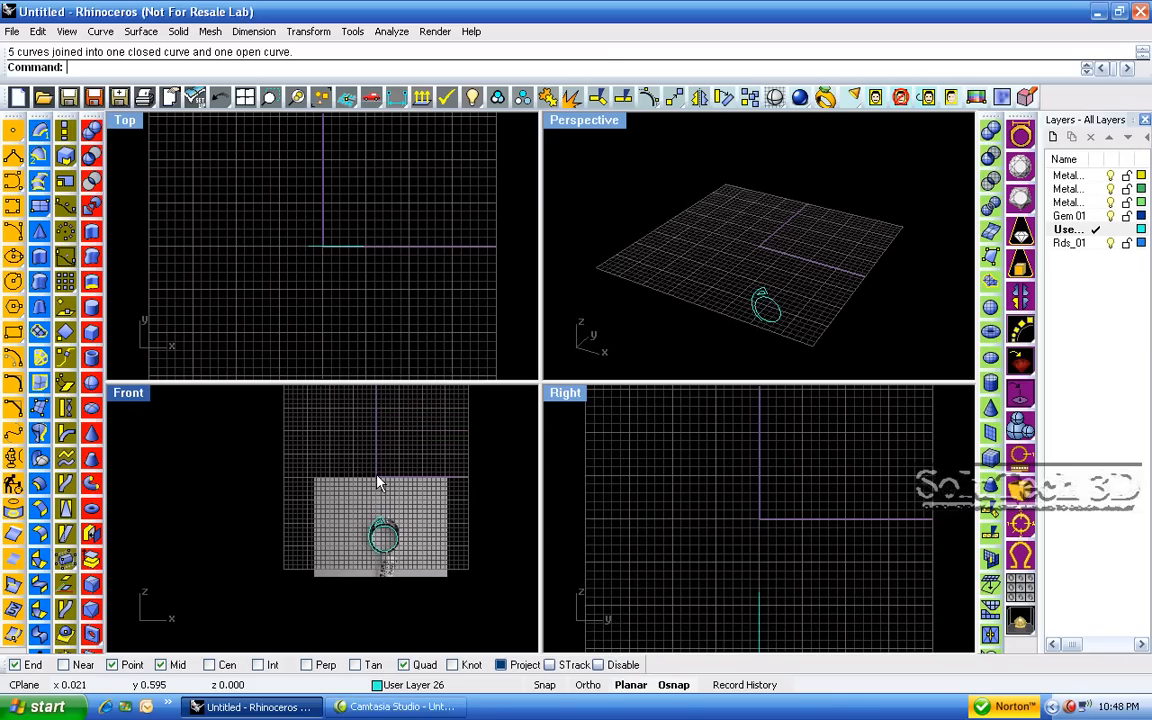
mouse_move(1044, 180)
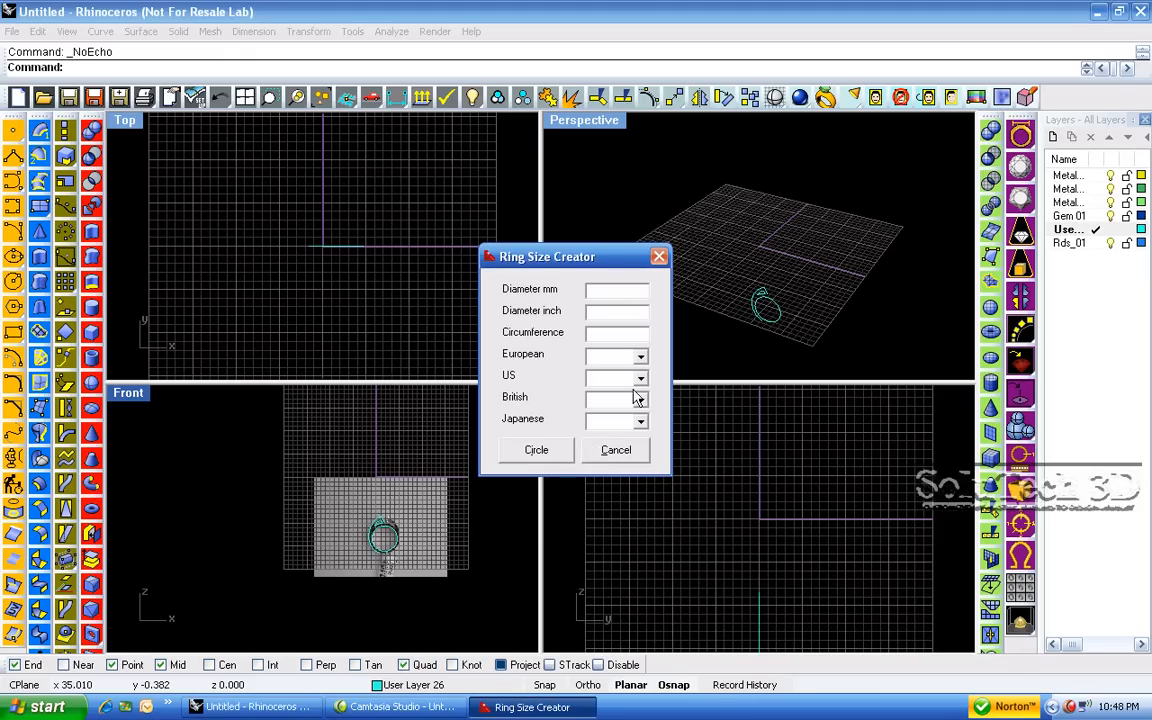
- Create a US size 7 ring circle with the Ring Size Creator
click(640, 396)
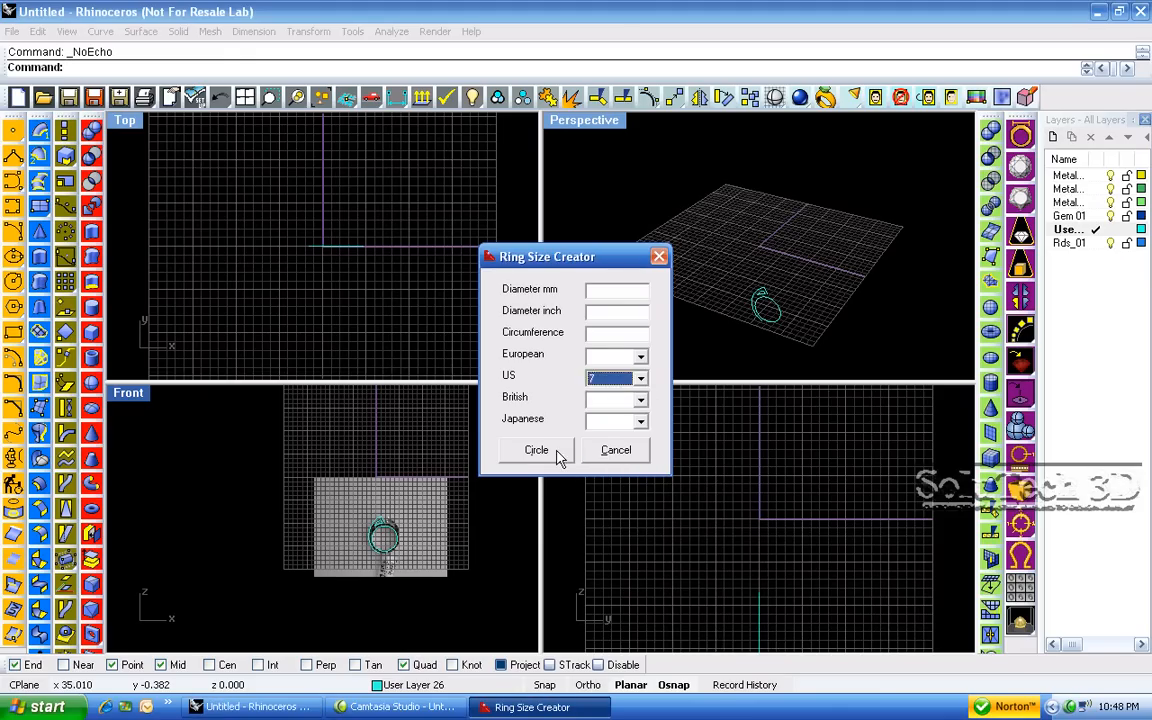
click(536, 450)
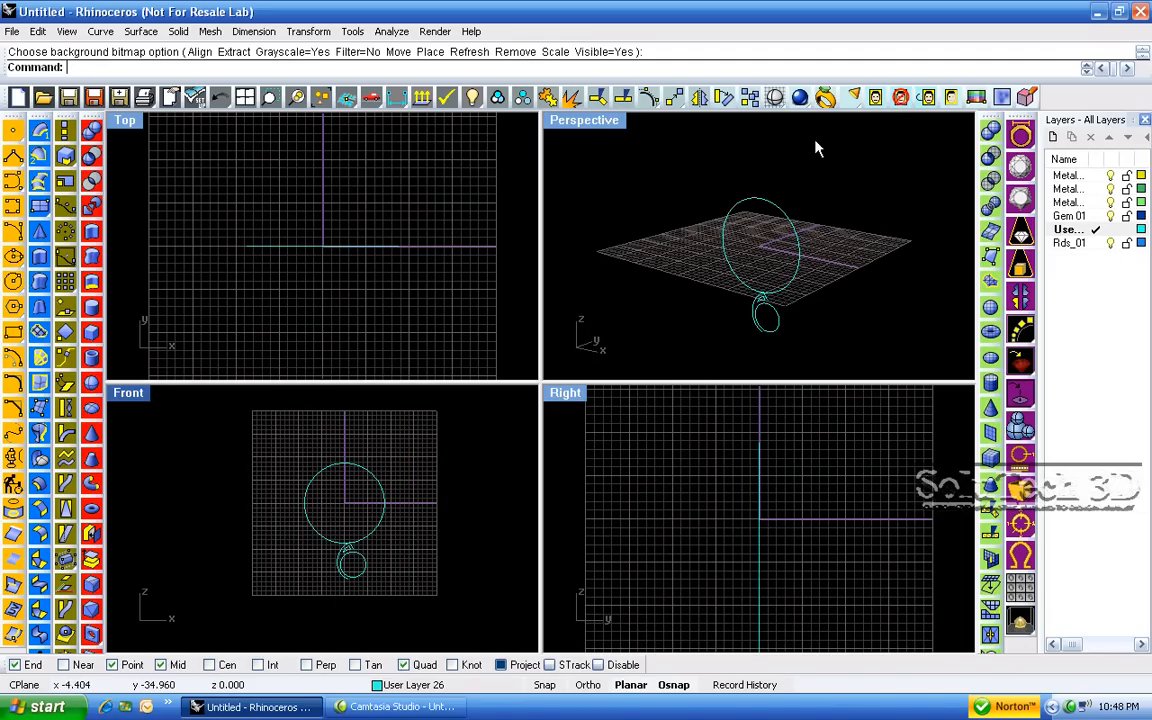
mouse_move(350, 536)
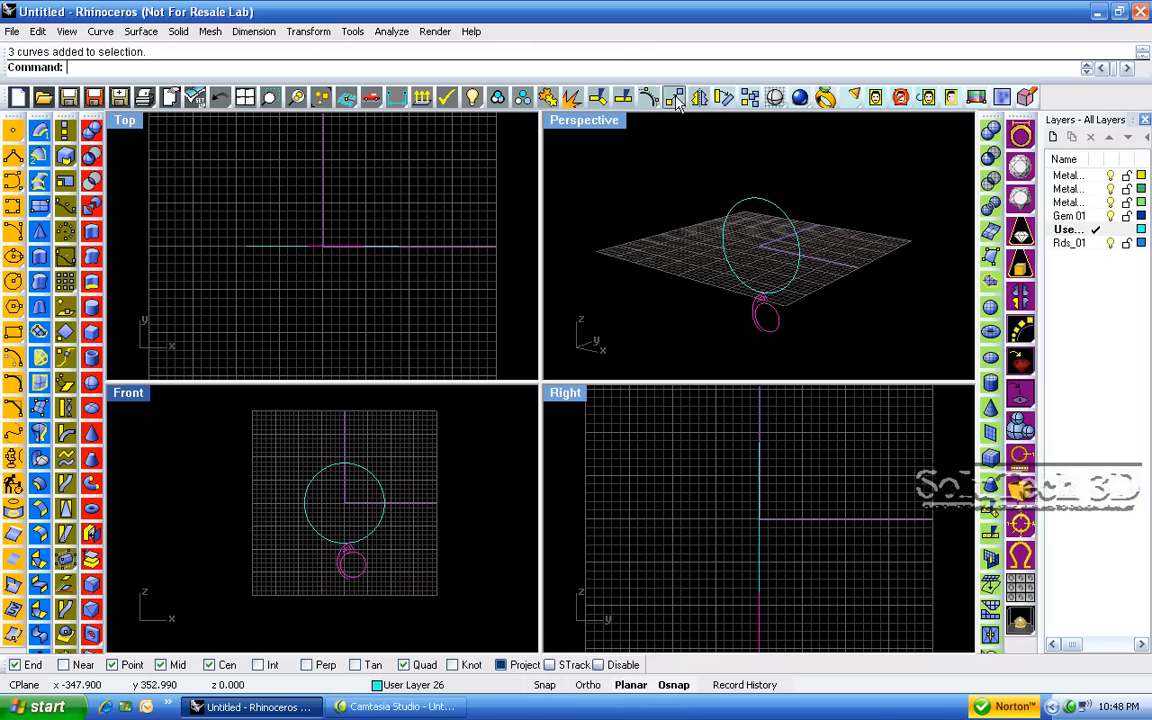
- Move the traced curves to the size circle's centre and scale the inner circle to match size 7
click(674, 96)
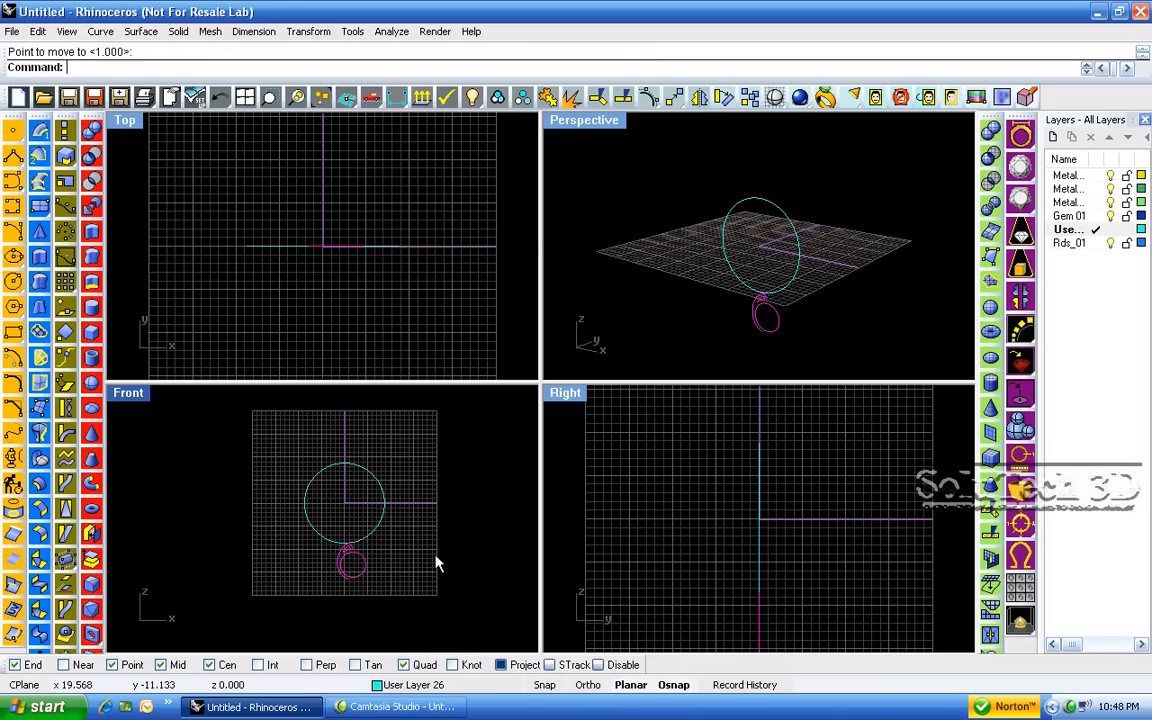
click(352, 564)
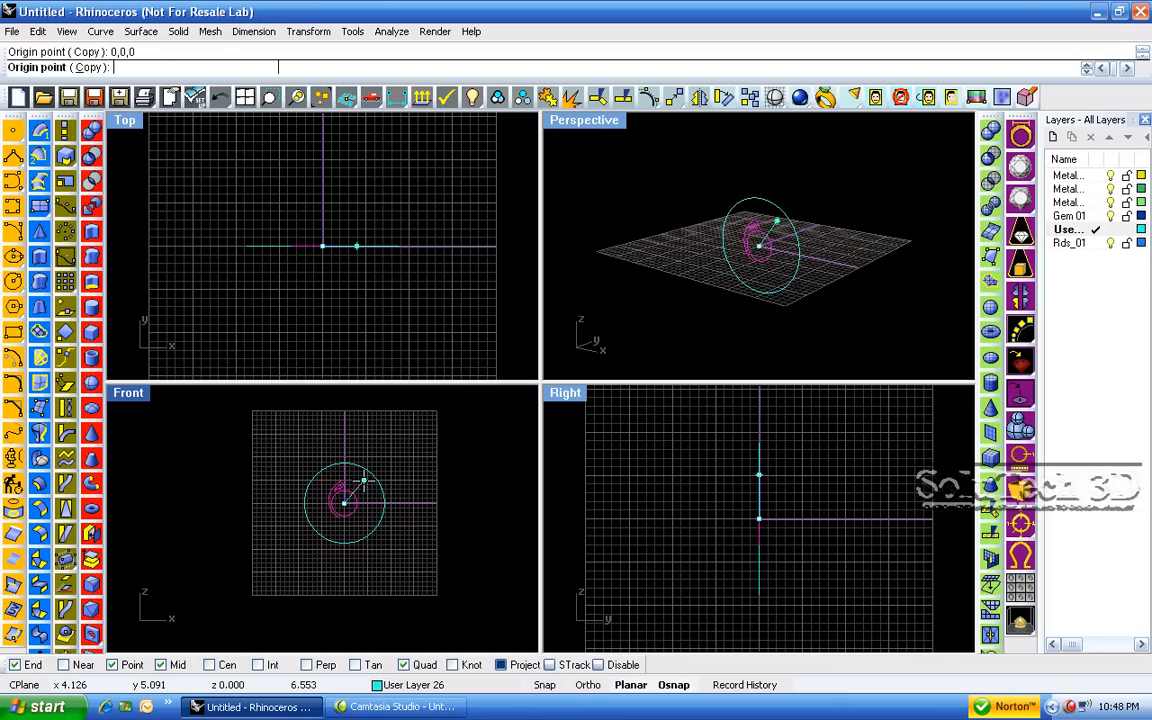
click(448, 528)
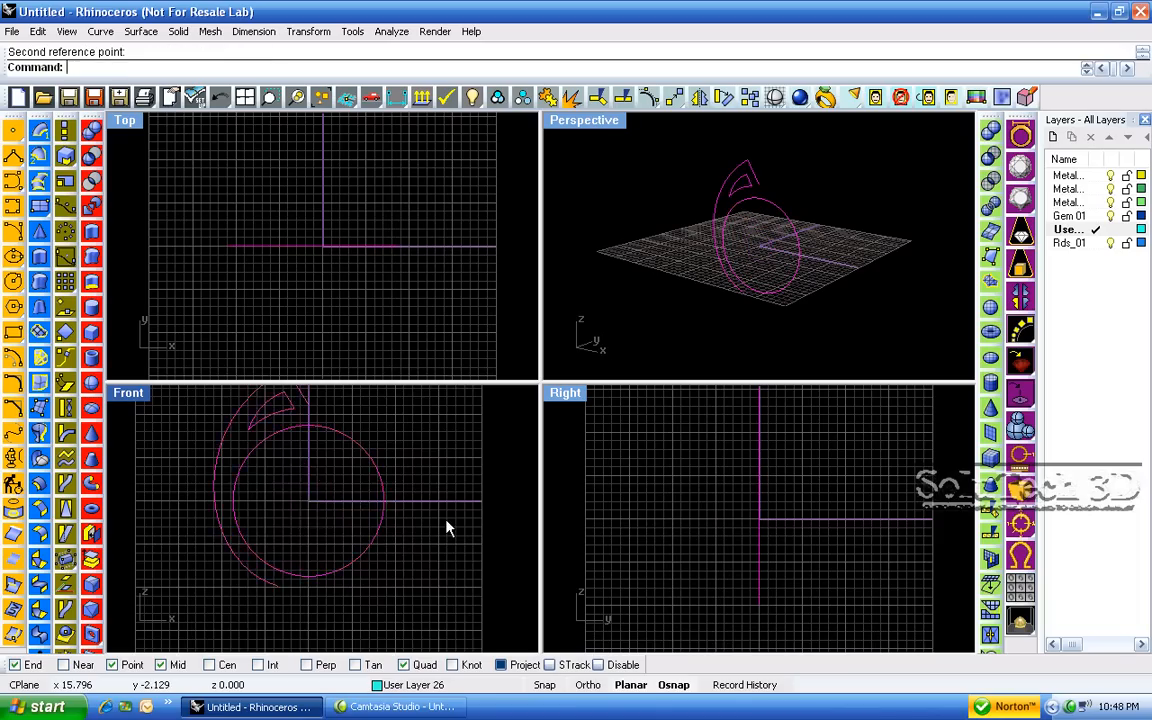
click(420, 520)
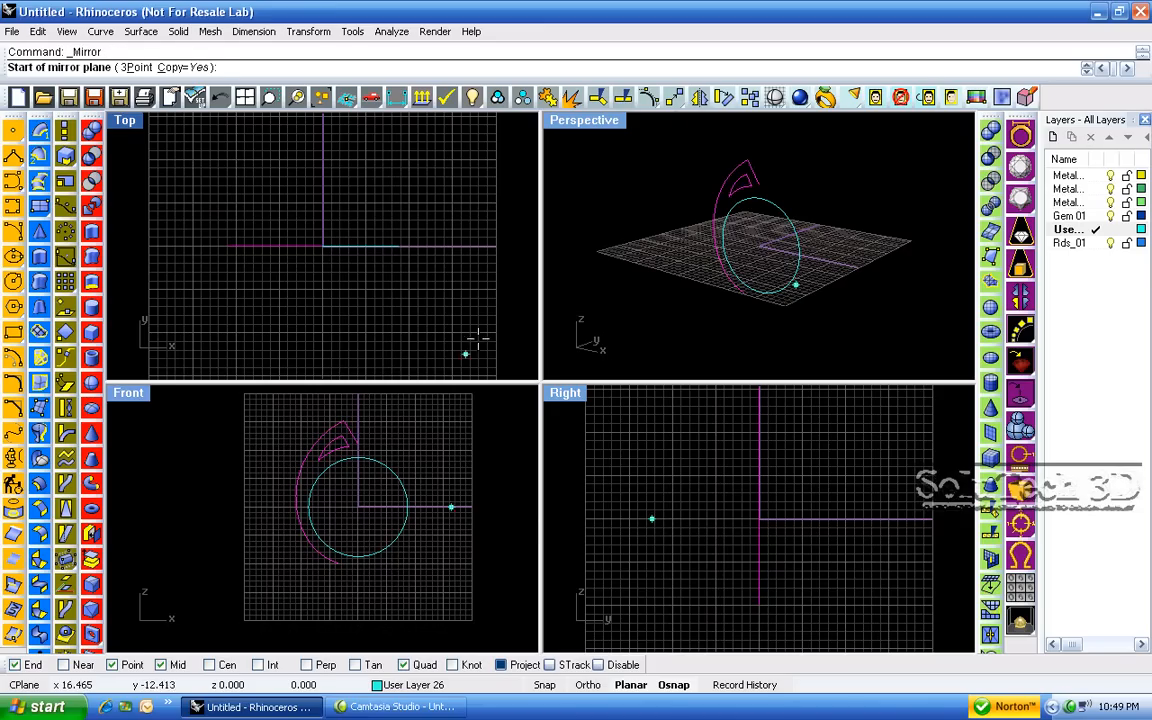
- Mirror a copy of the half profile about the vertical axis and blend the two open curve ends
click(356, 432)
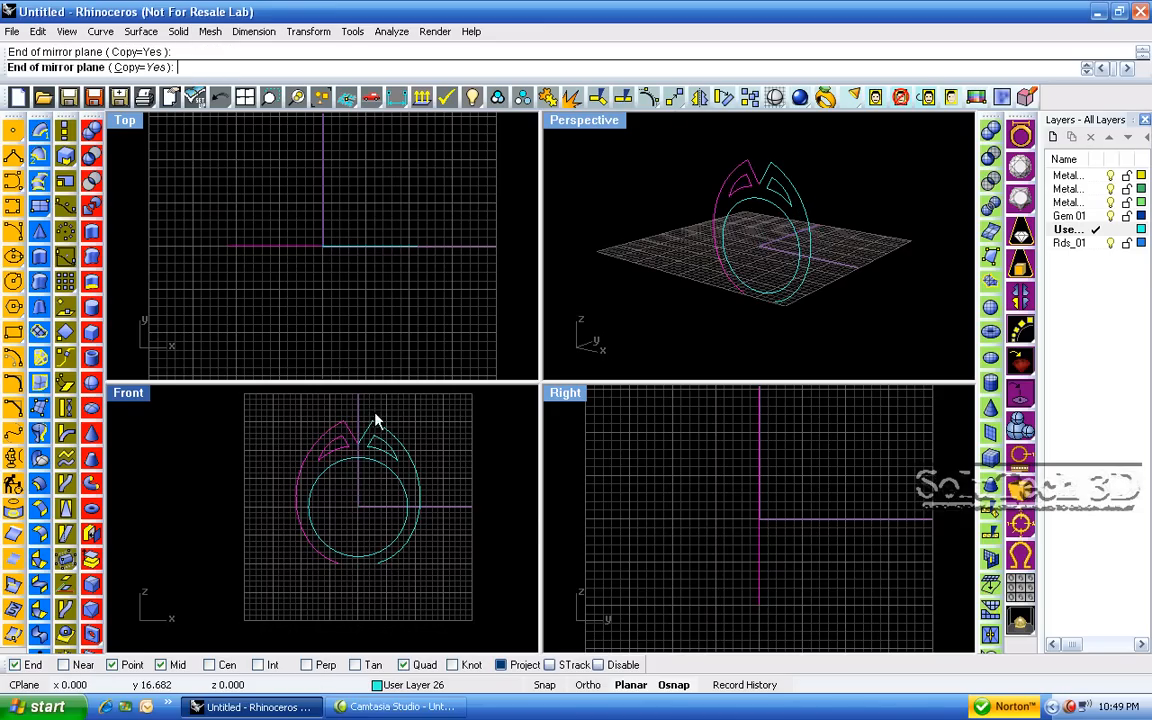
double_click(128, 392)
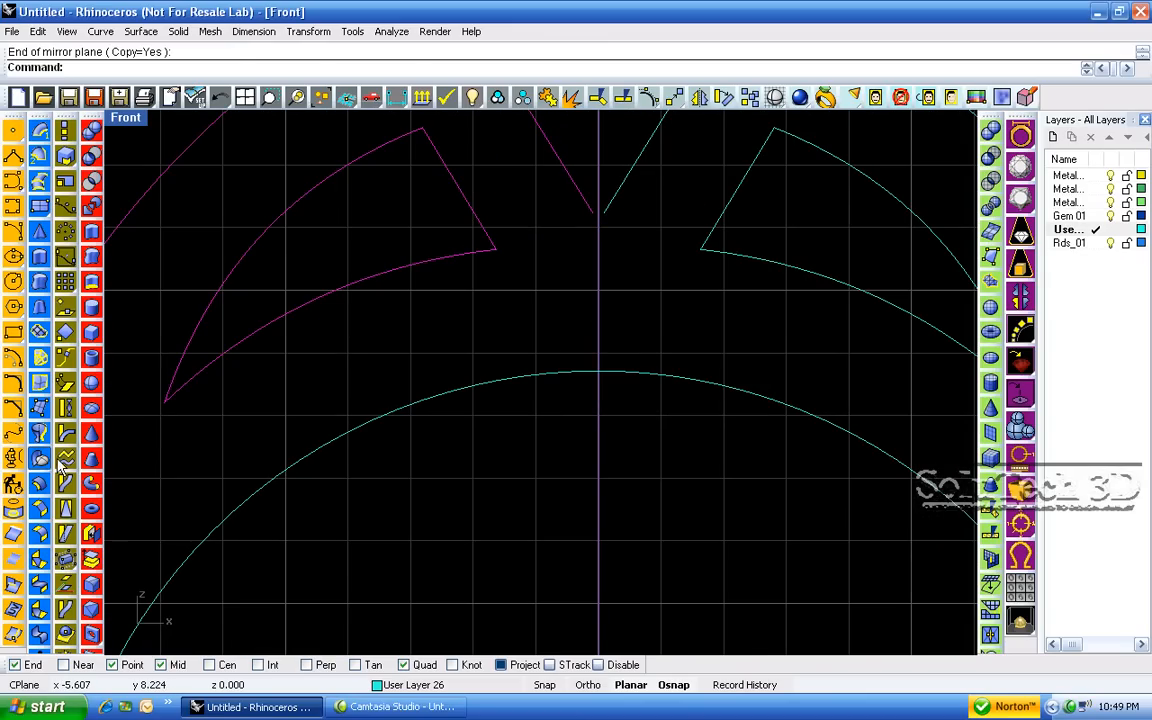
click(40, 458)
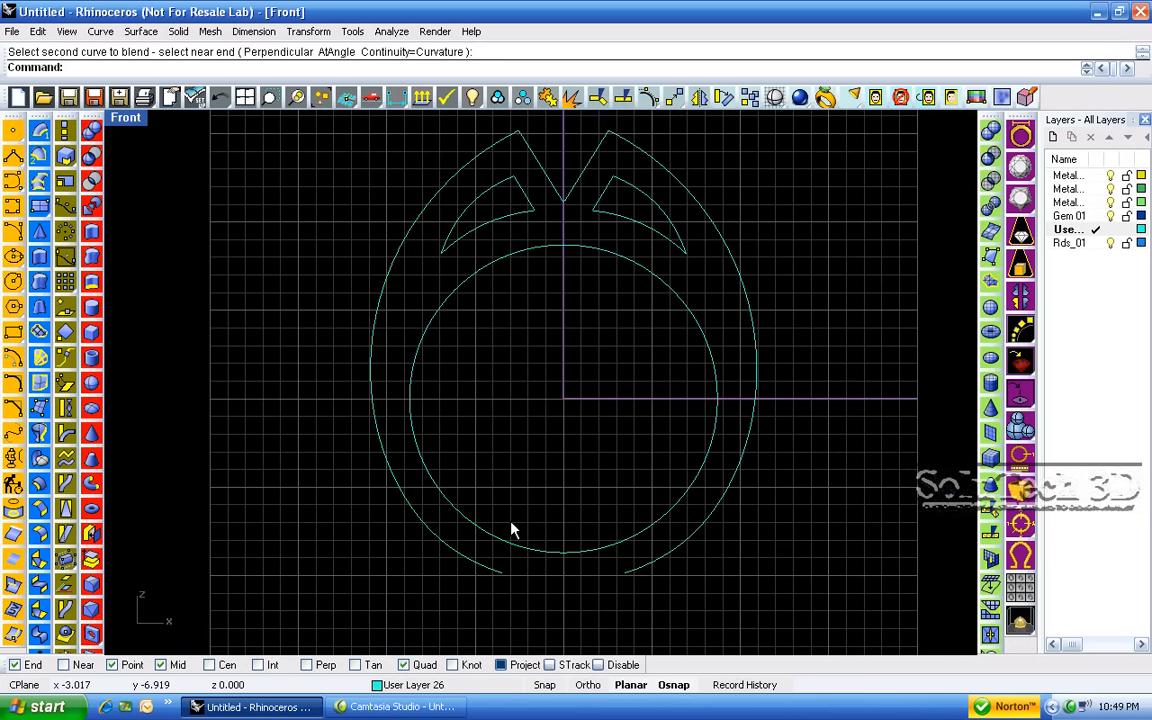
click(510, 530)
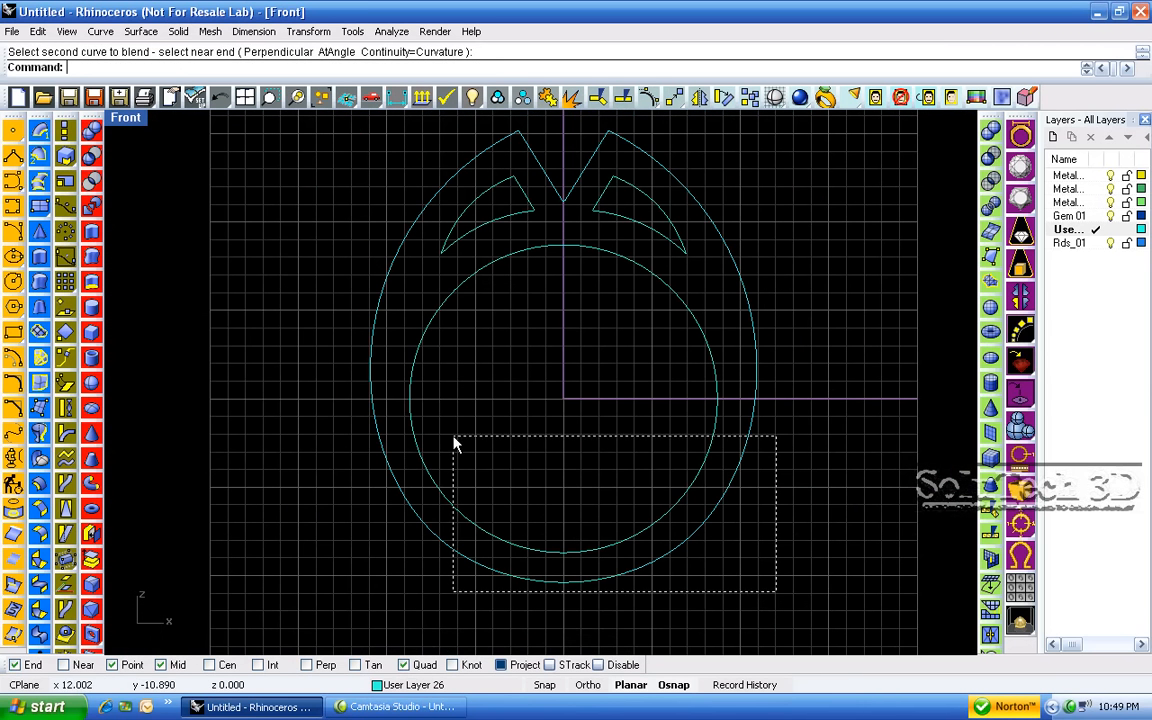
- Extrude all the ring outline curves both sides by 2 into a solid band
click(548, 96)
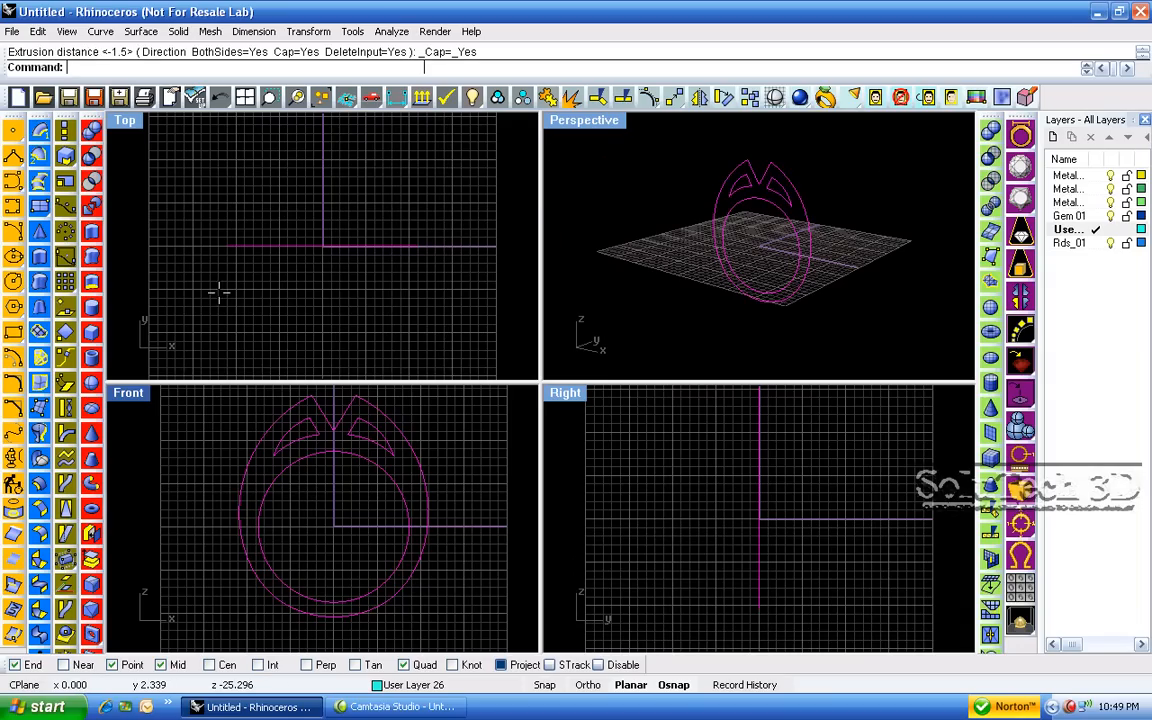
text(2)
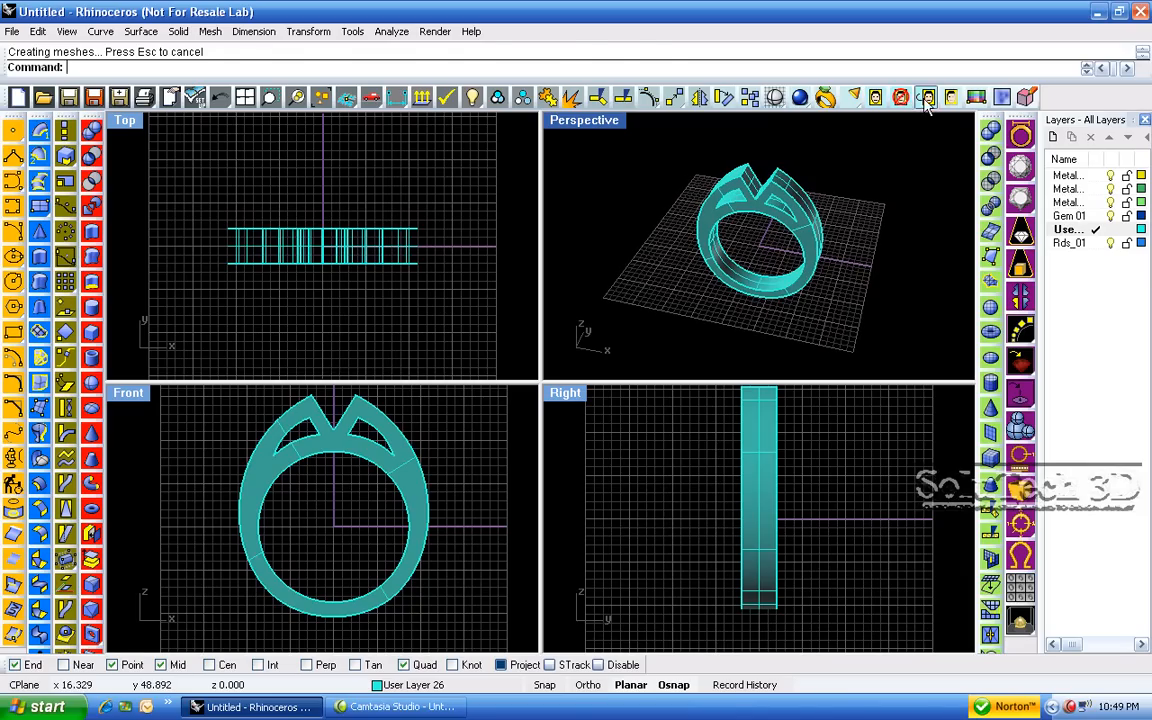
- Place Ring Picture.BMP again as the Front view background behind the solid ring
click(924, 96)
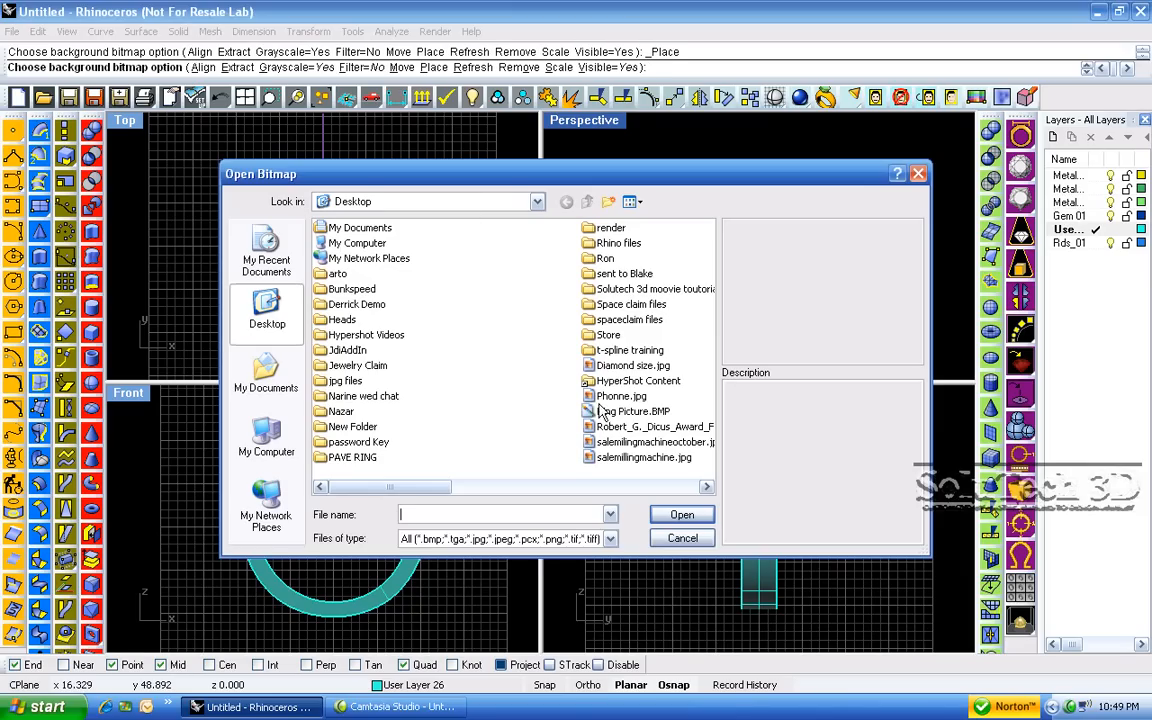
click(632, 412)
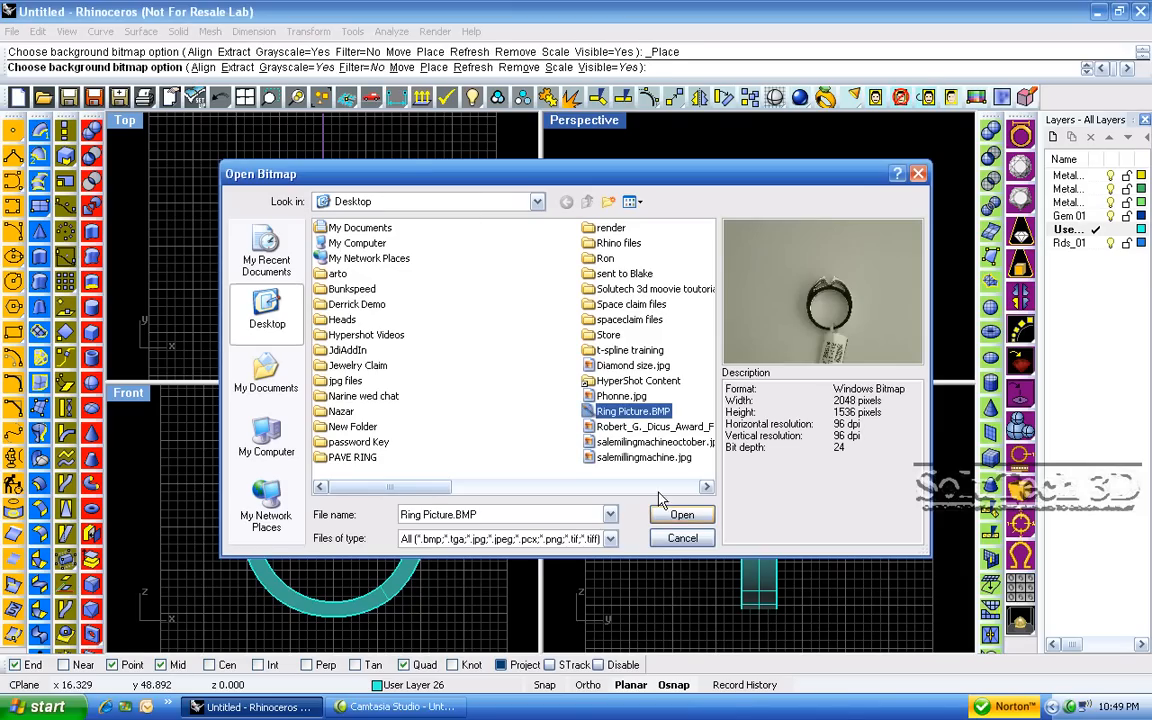
click(680, 514)
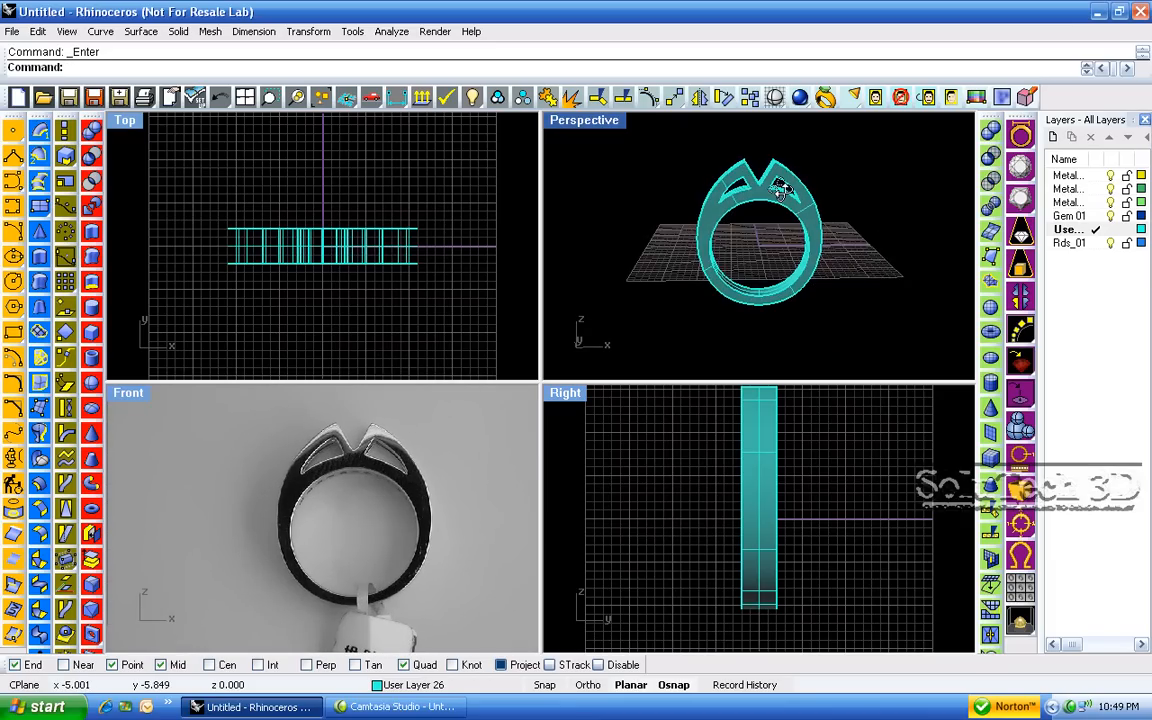
drag(784, 190, 736, 230)
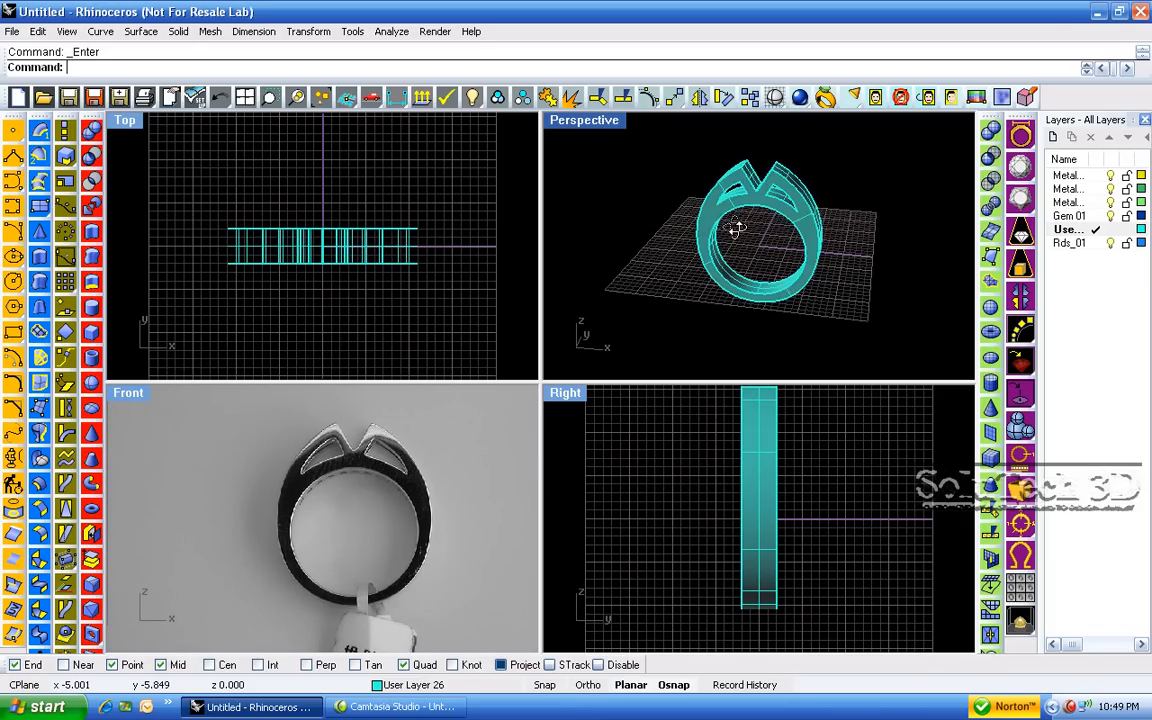